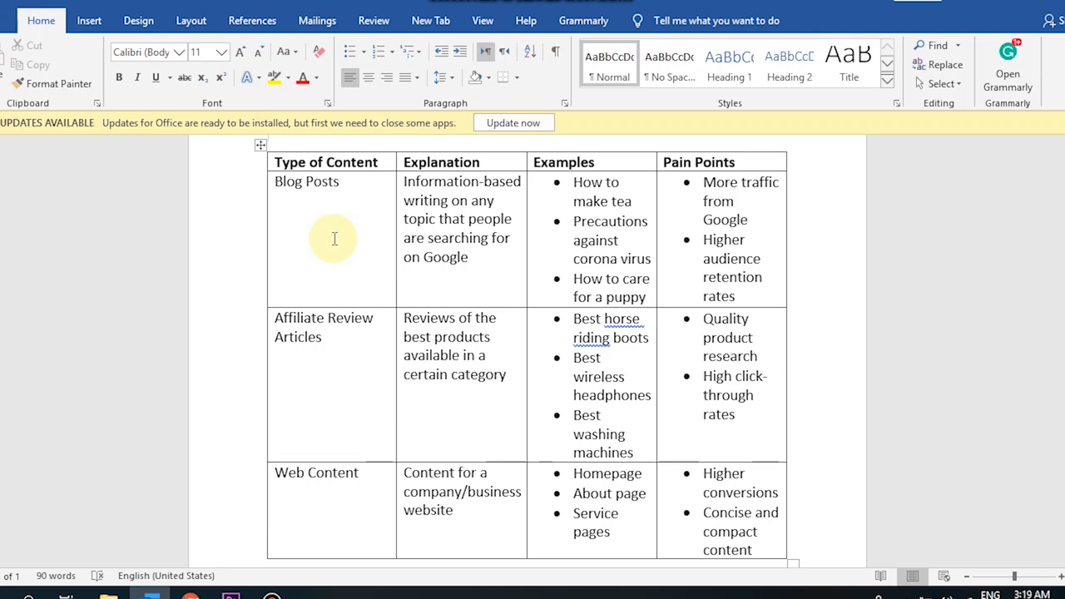
Search Google for "how to make tea" and scroll to the five-step tea snippet
double_click(325, 182)
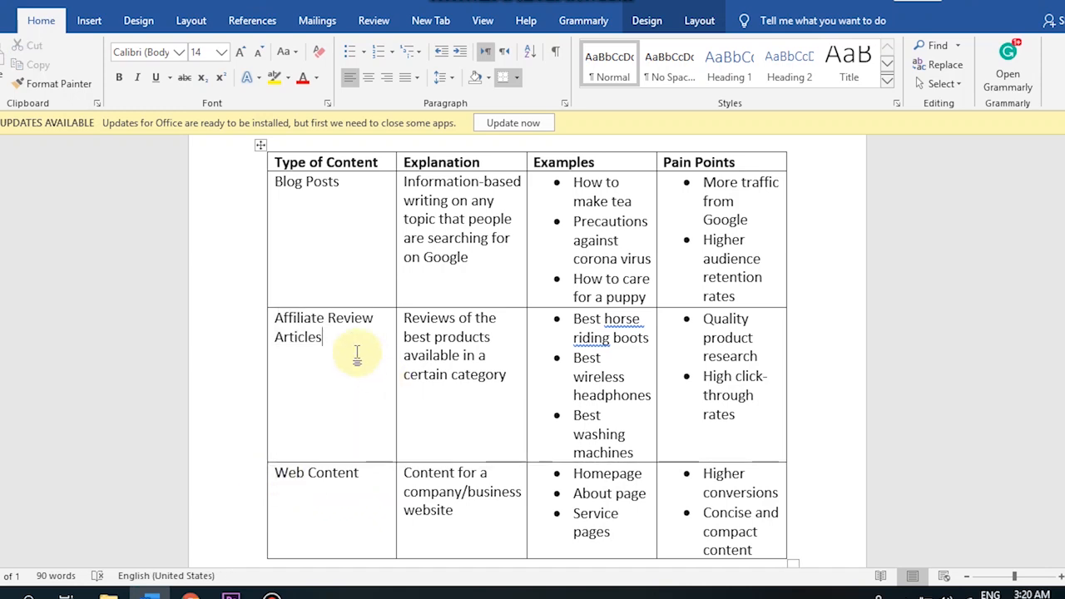
mouse_move(337, 371)
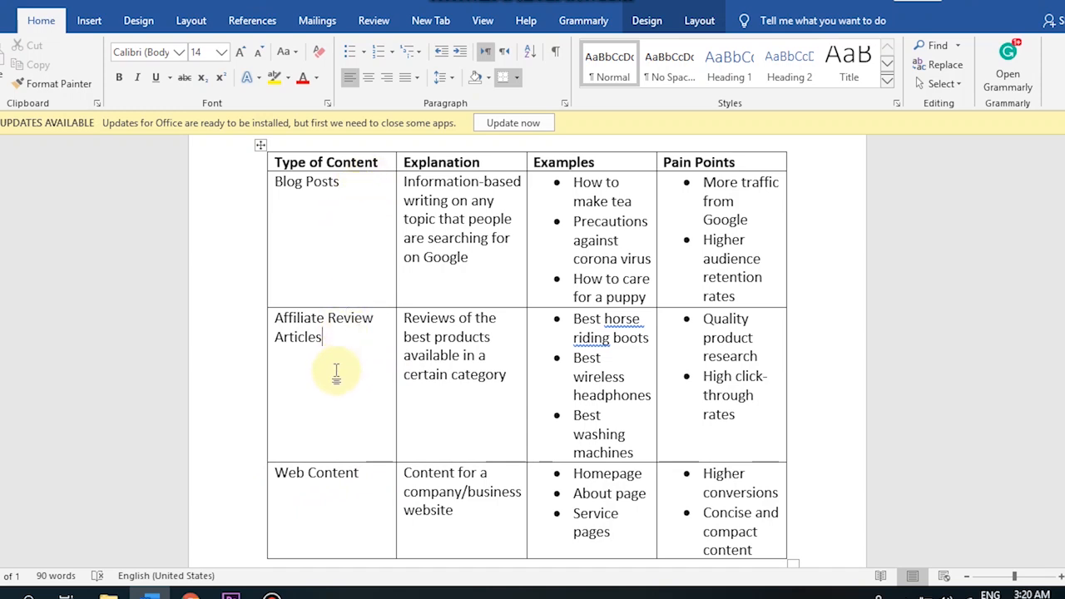
mouse_move(321, 229)
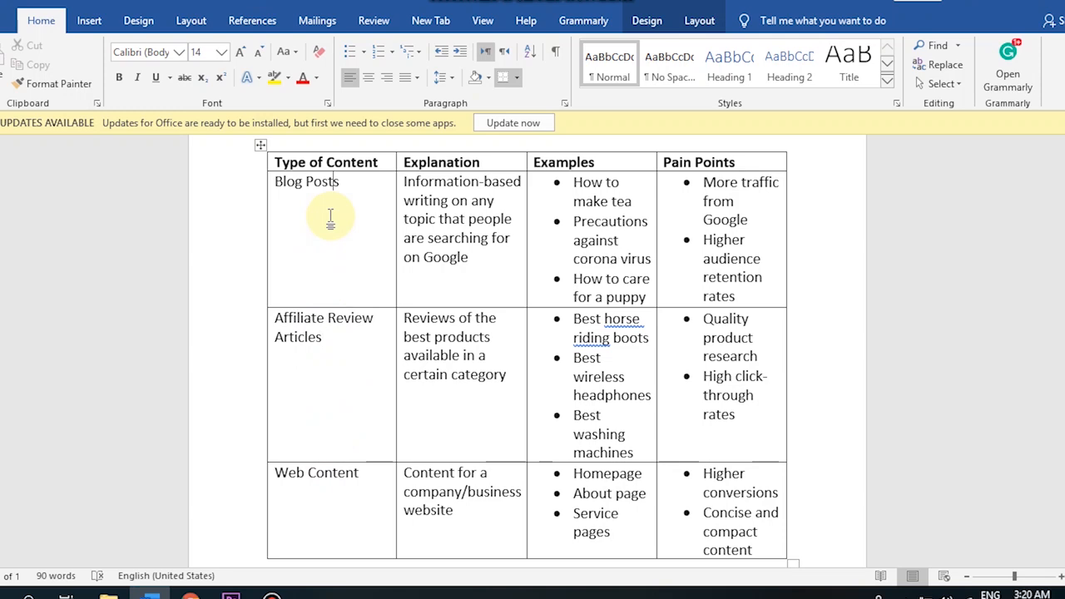
mouse_move(350, 336)
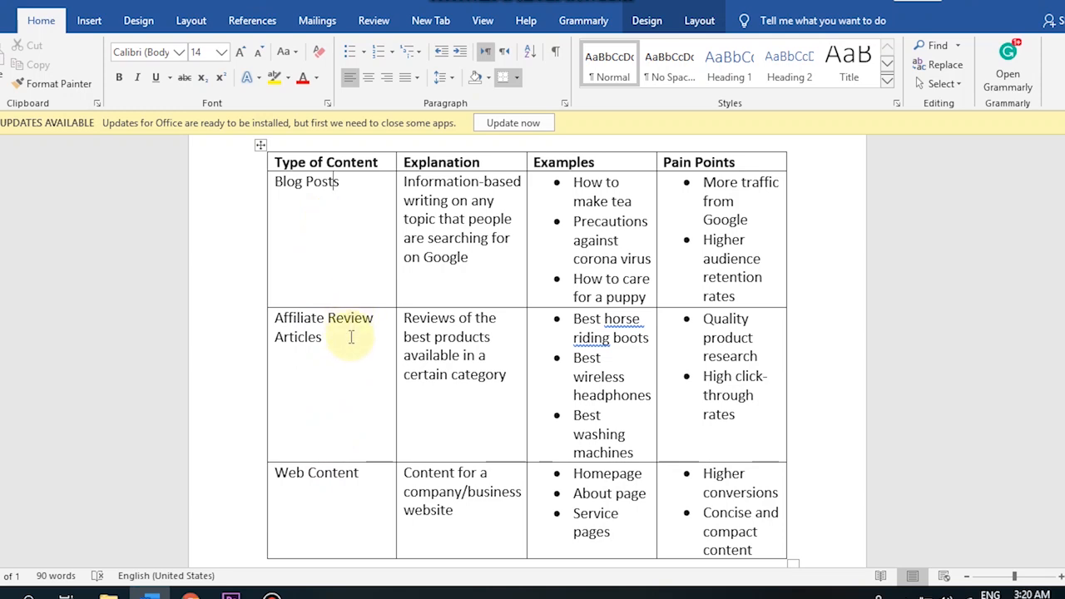
mouse_move(366, 477)
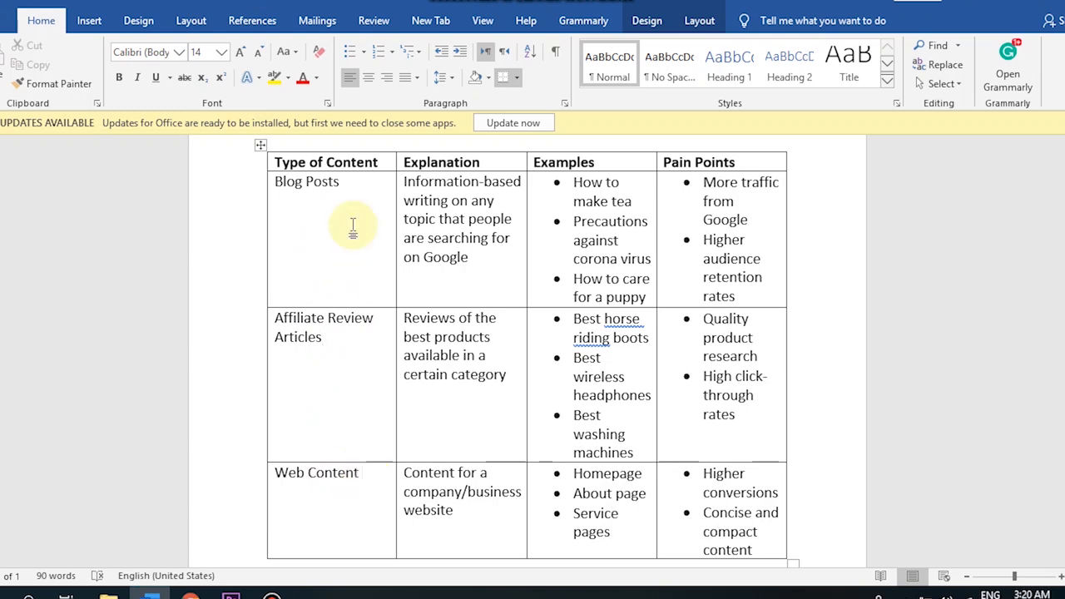
mouse_move(370, 190)
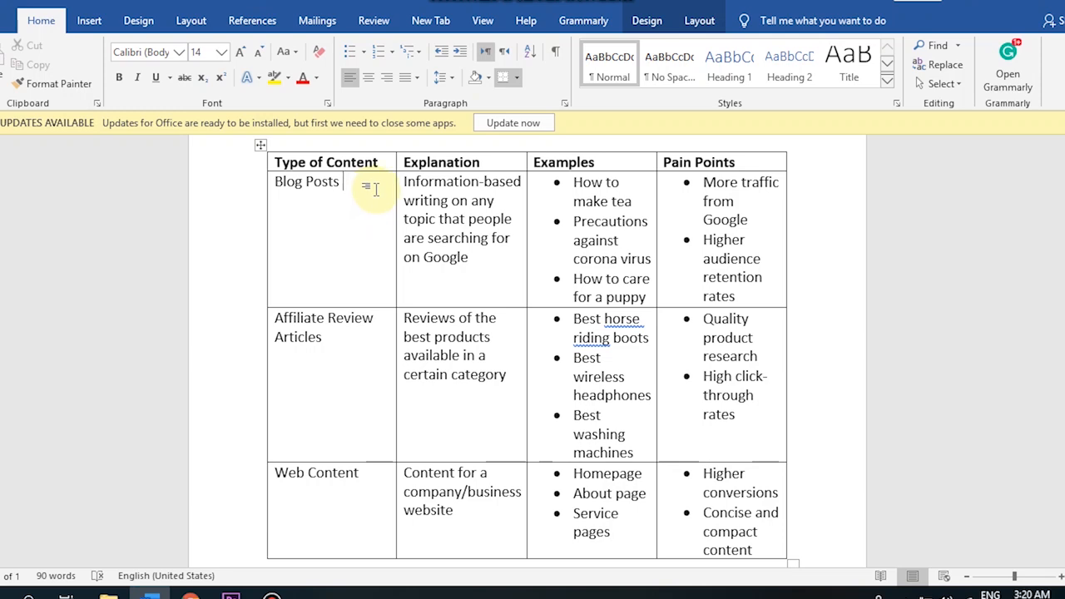
mouse_move(472, 257)
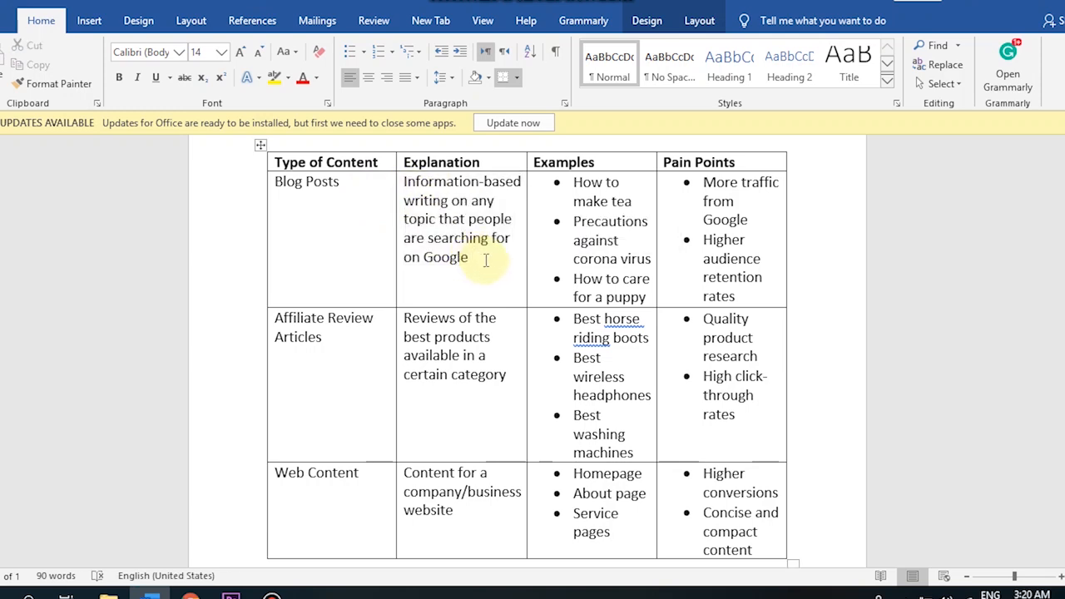
mouse_move(489, 260)
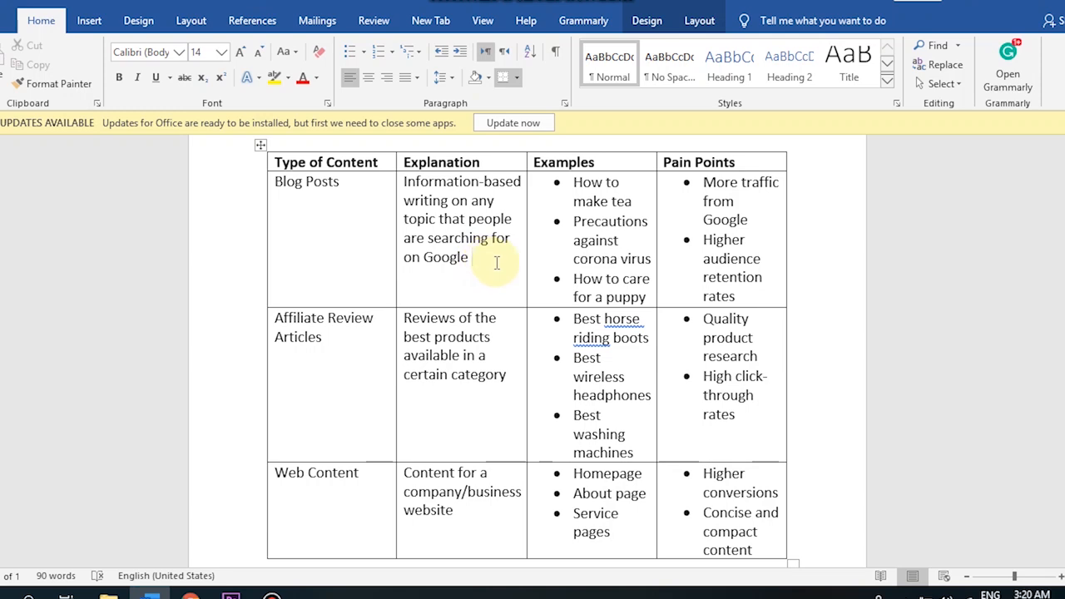
left_click(472, 257)
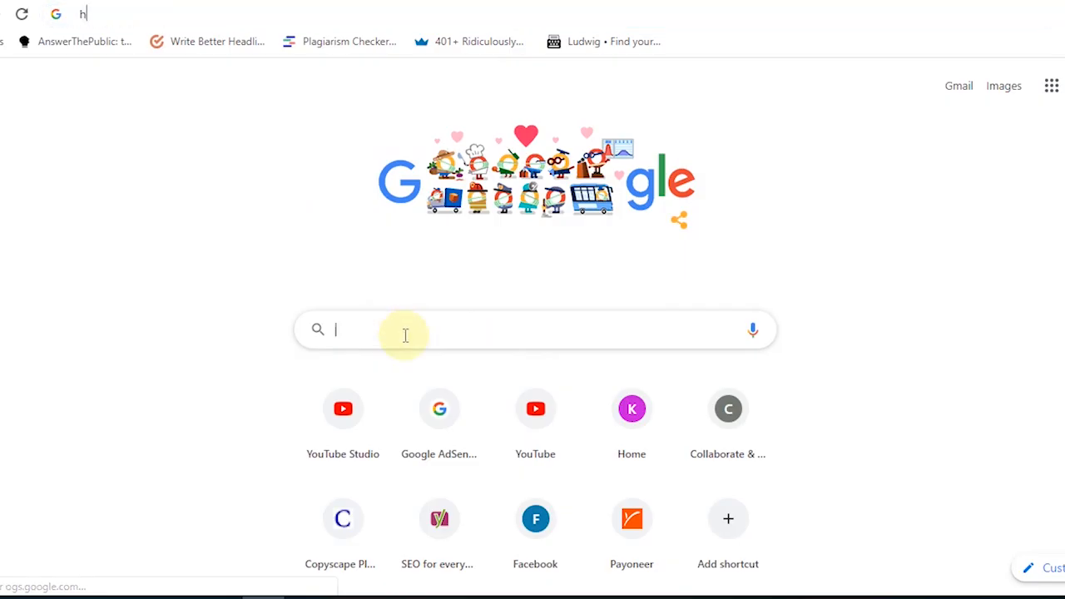
type("ow to make tea")
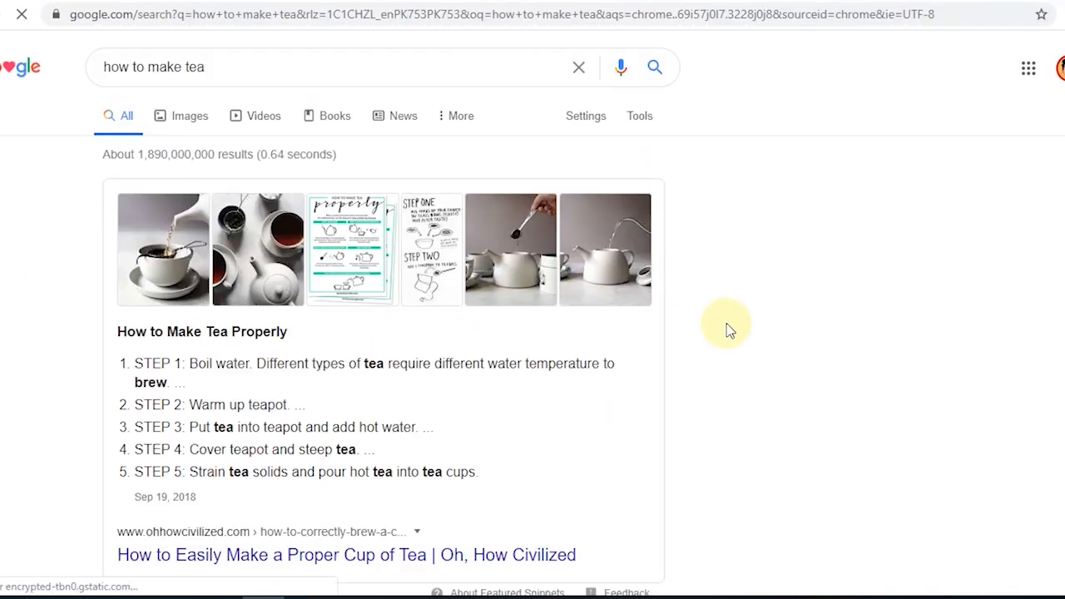
scroll("down", 3)
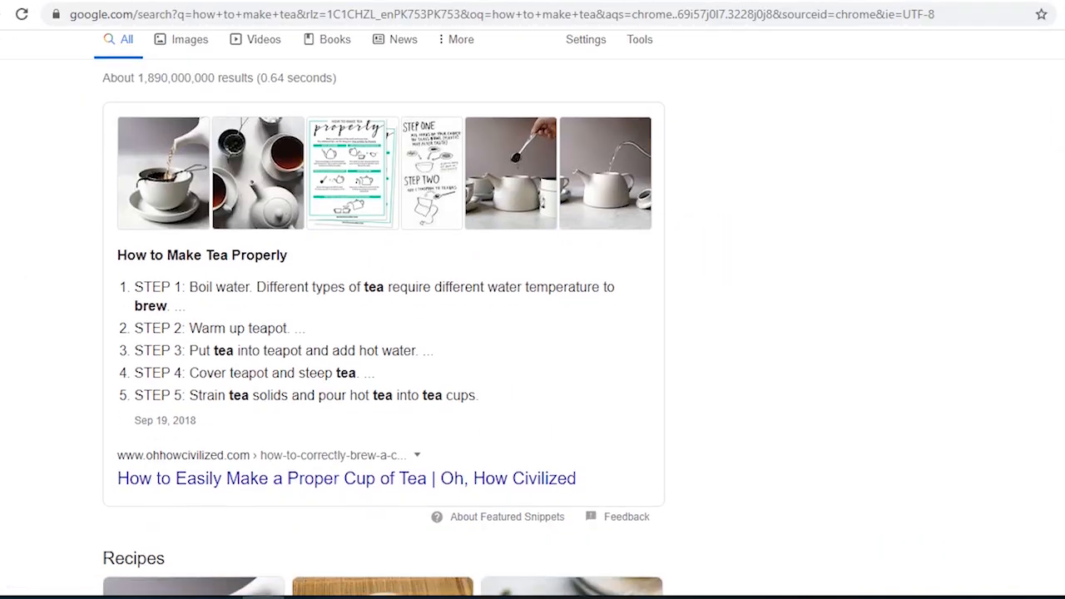